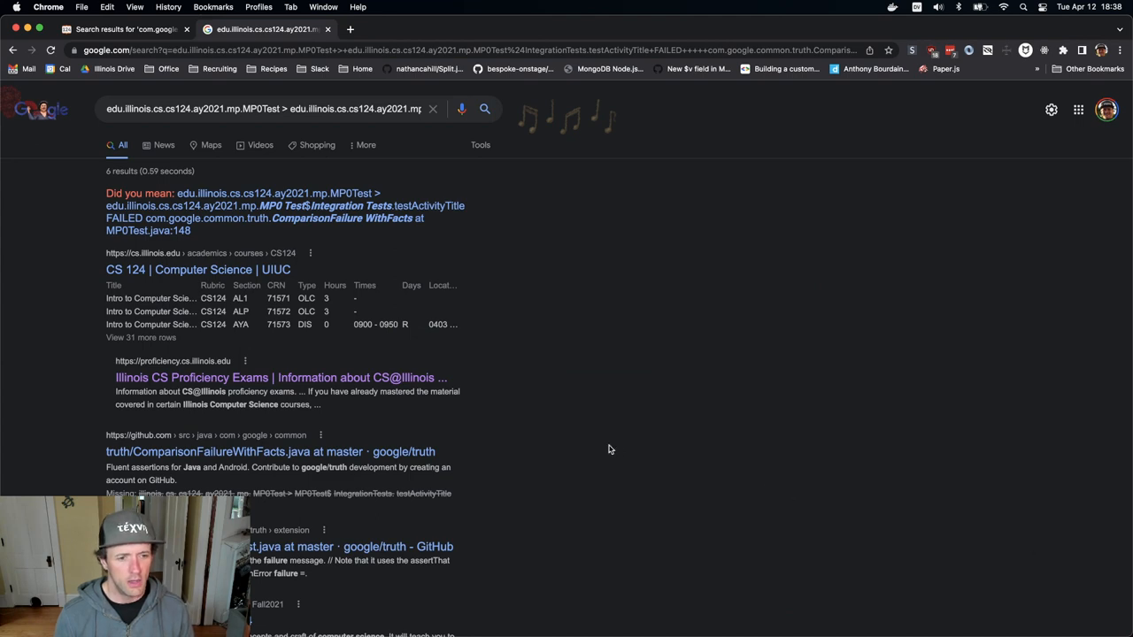
# Step: Scroll through the Google results for the failed-test line before returning to Android Studio
pyautogui.scroll(-3)
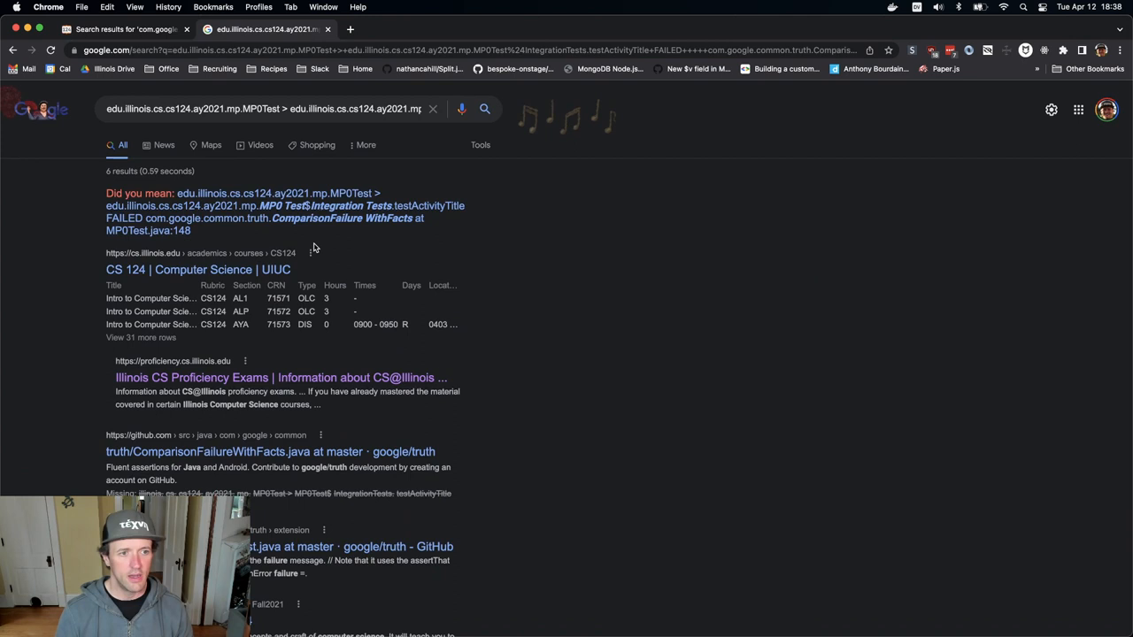
pyautogui.moveTo(632, 244)
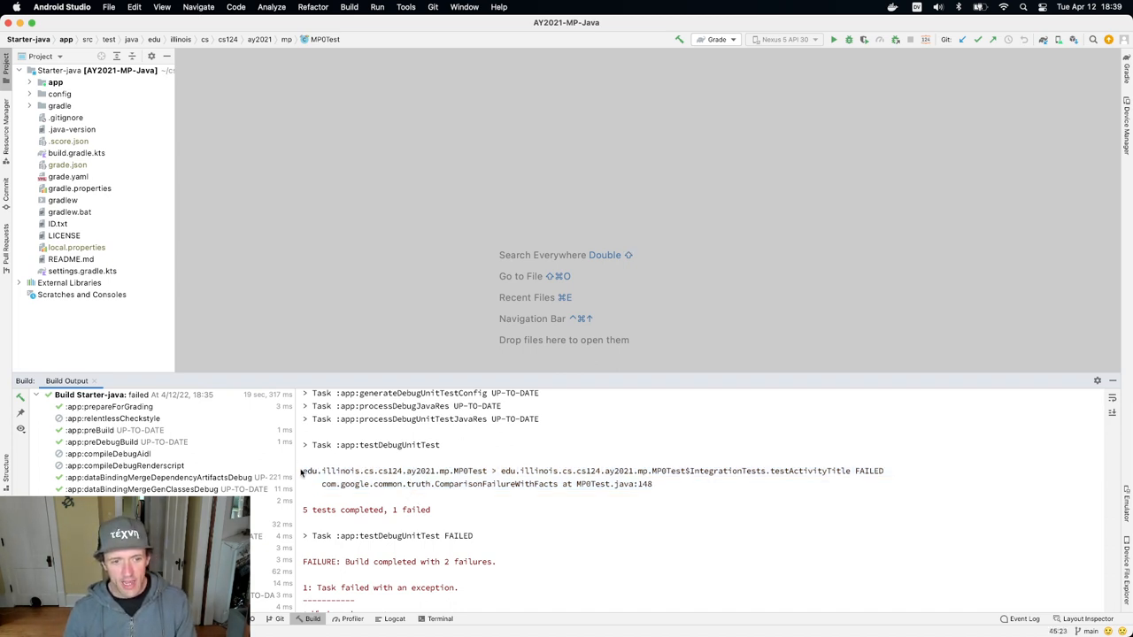
# Step: Select the com.google.common.truth.ComparisonFailureWithFacts class name in the Build output to copy it
pyautogui.doubleClick(354, 470)
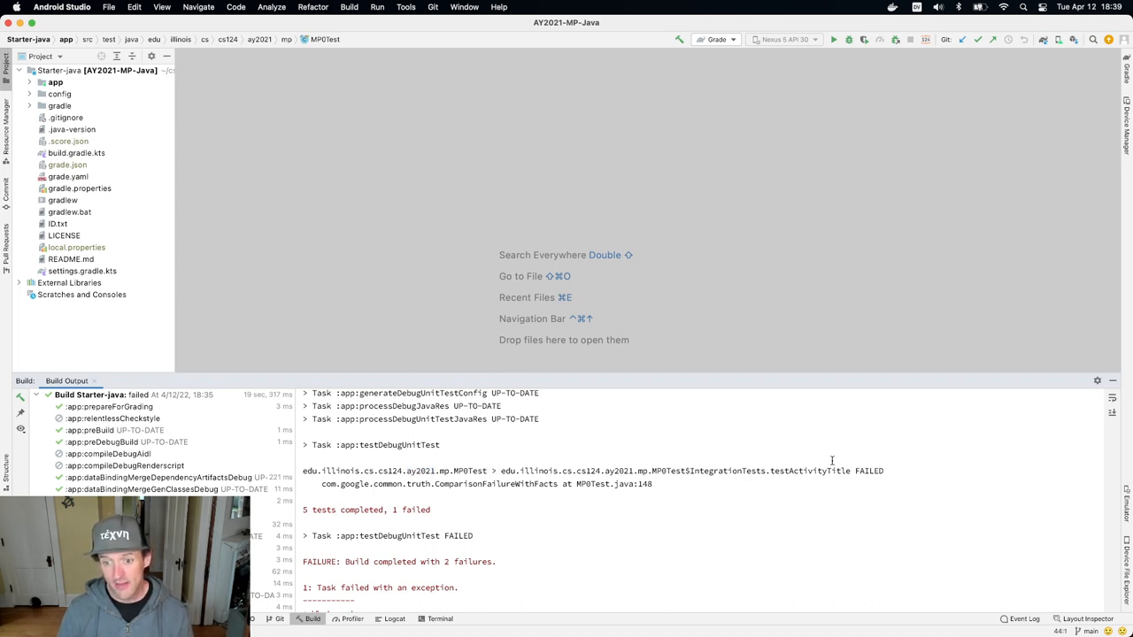
pyautogui.doubleClick(612, 485)
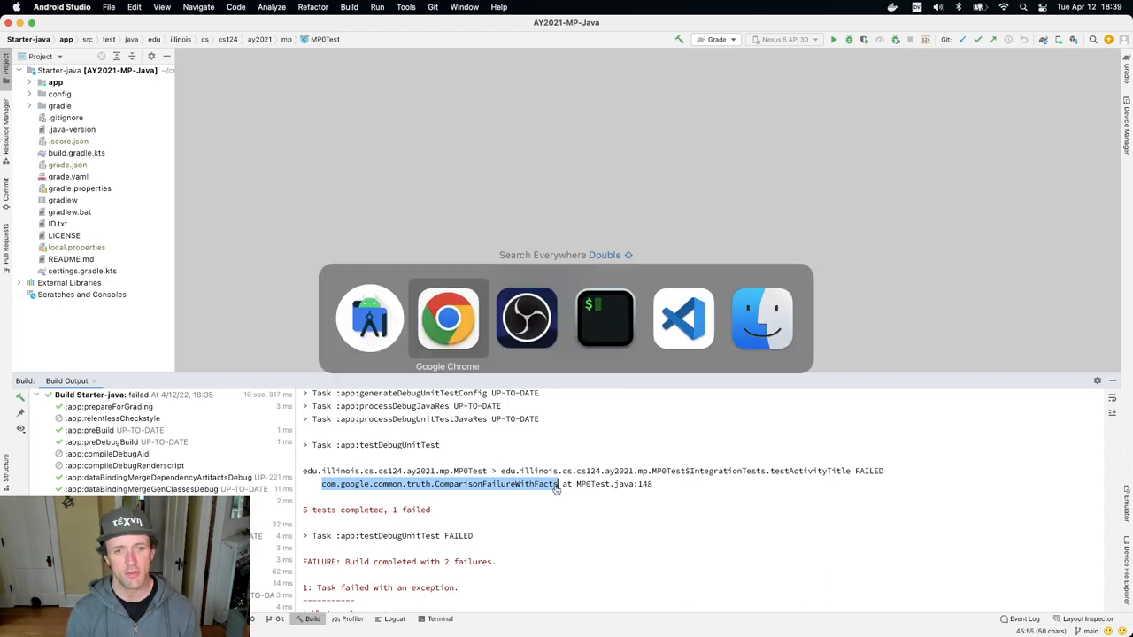
# Step: Return to Chrome and search the class name, reaching the CS 124 forum's 16 matching posts
pyautogui.click(446, 316)
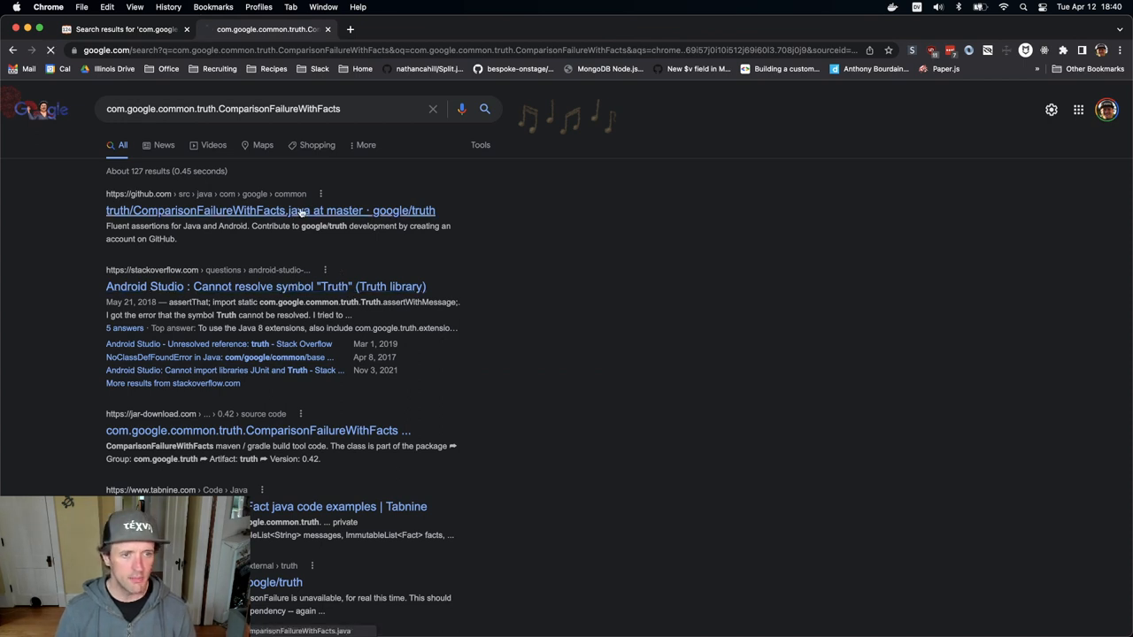
pyautogui.click(269, 211)
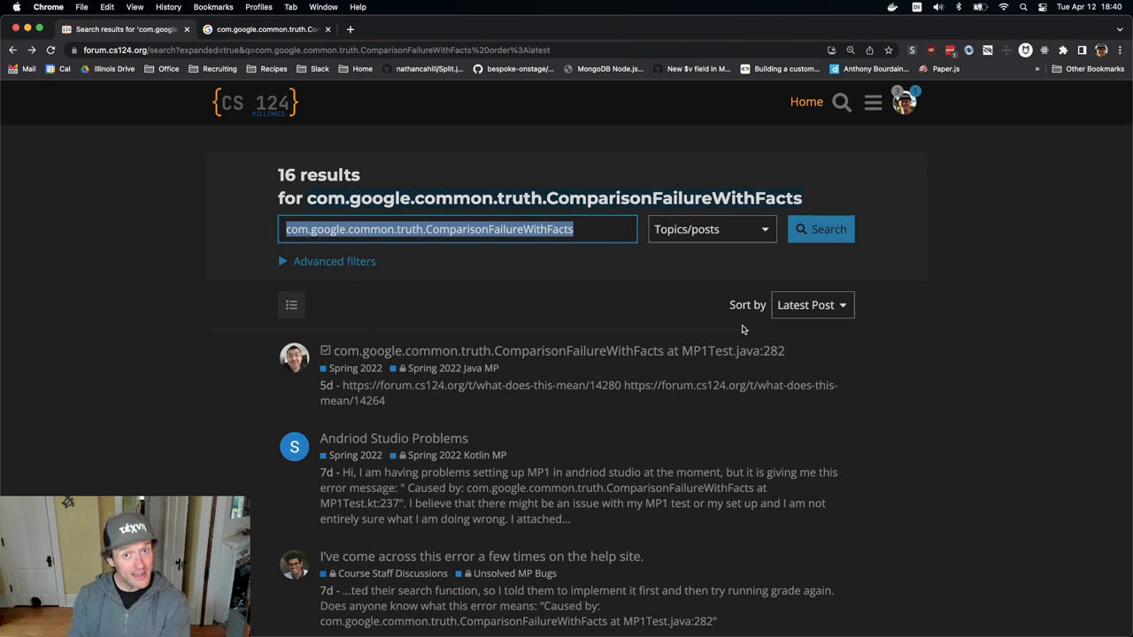
# Step: Read the ComparisonFailureWithFacts at MP1Test.java:282 post with the question and TA replies
pyautogui.click(552, 350)
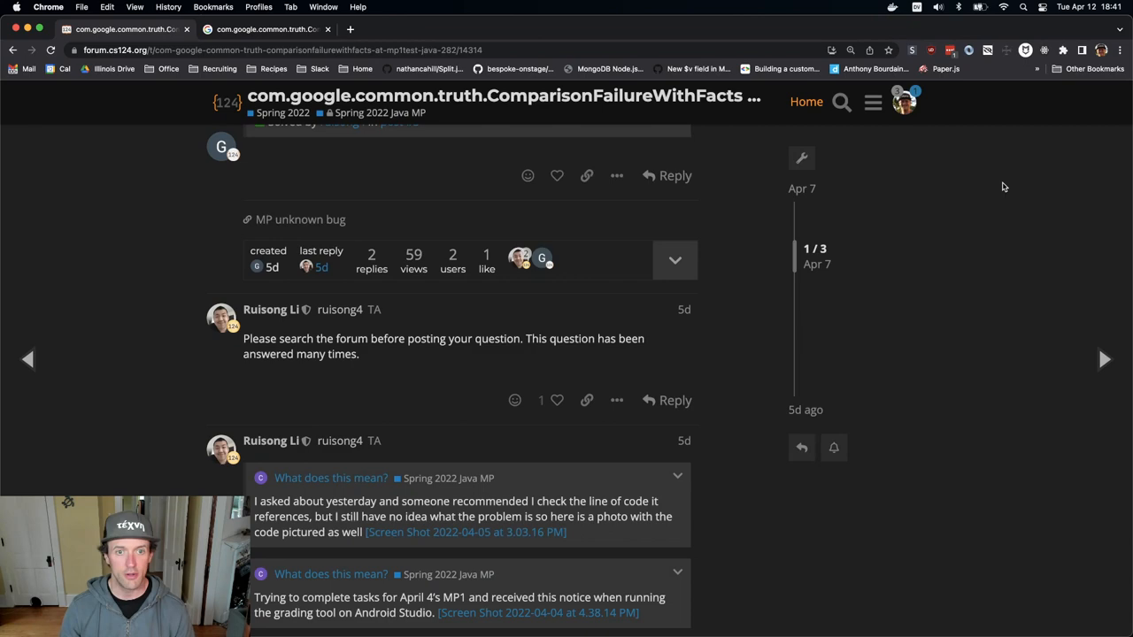
pyautogui.scroll(3)
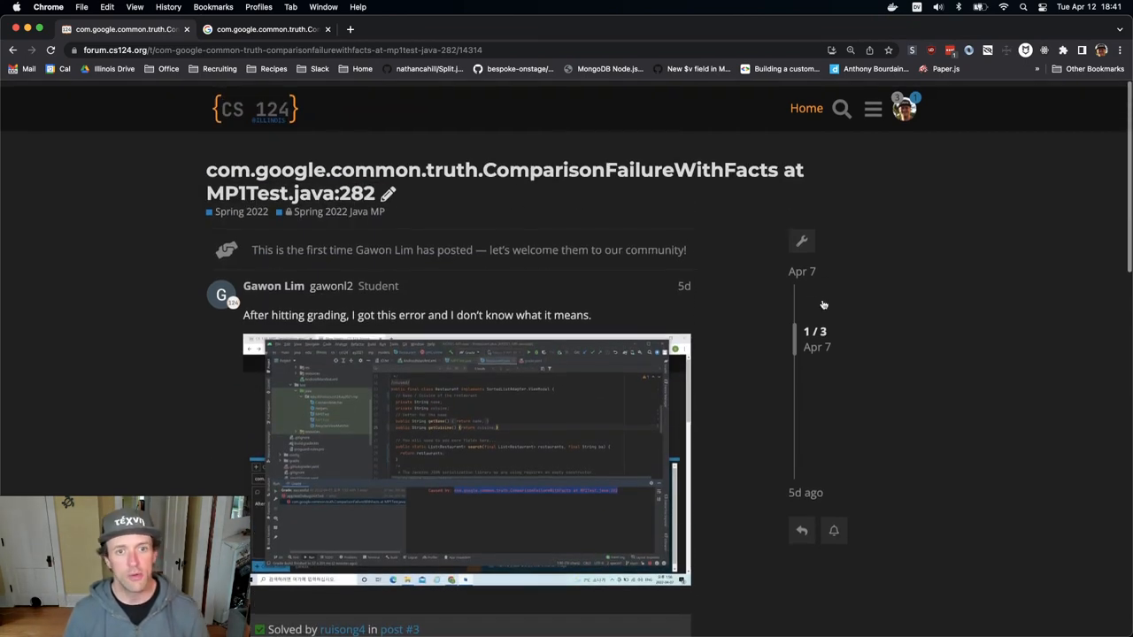
pyautogui.scroll(-3)
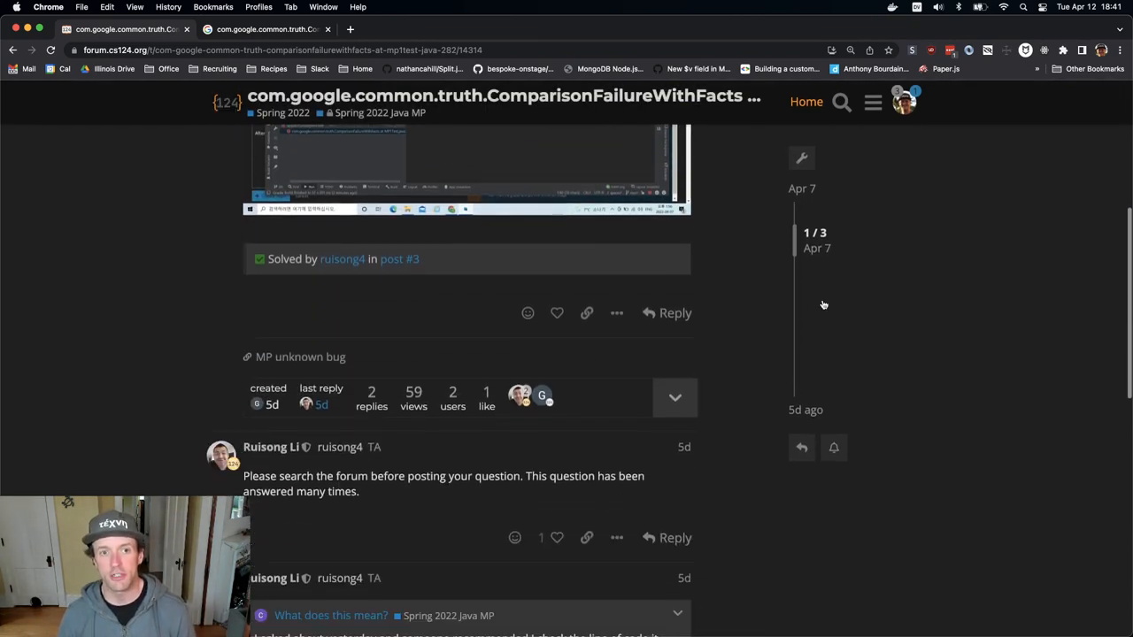